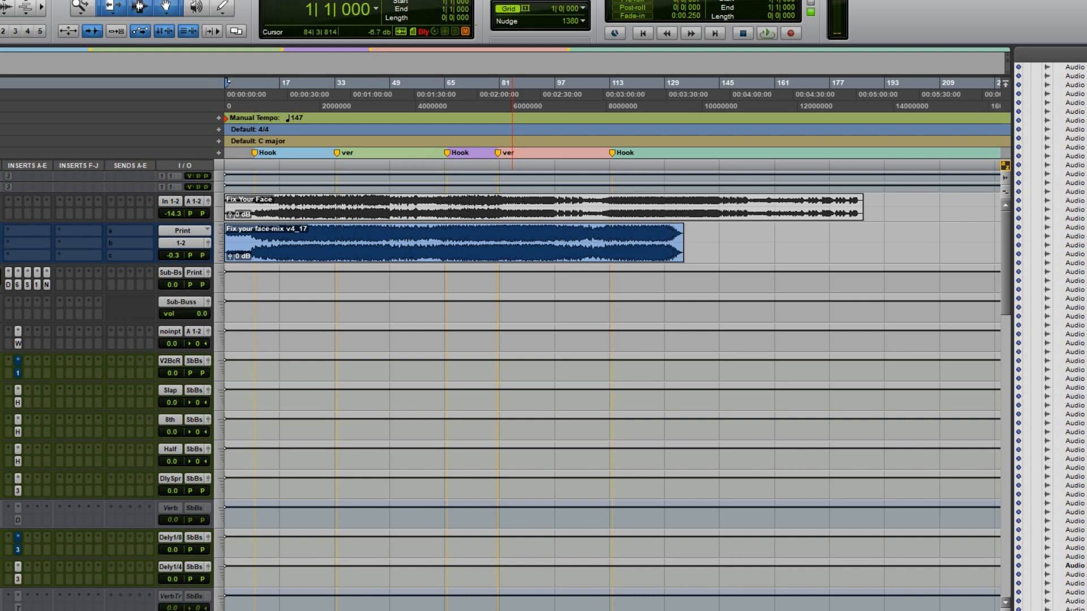
Scroll the Edit window down to the vocal track with the OneKnob Pumper insert, around bars 54–60.
{"action": "left_click", "coordinate": [461, 265]}
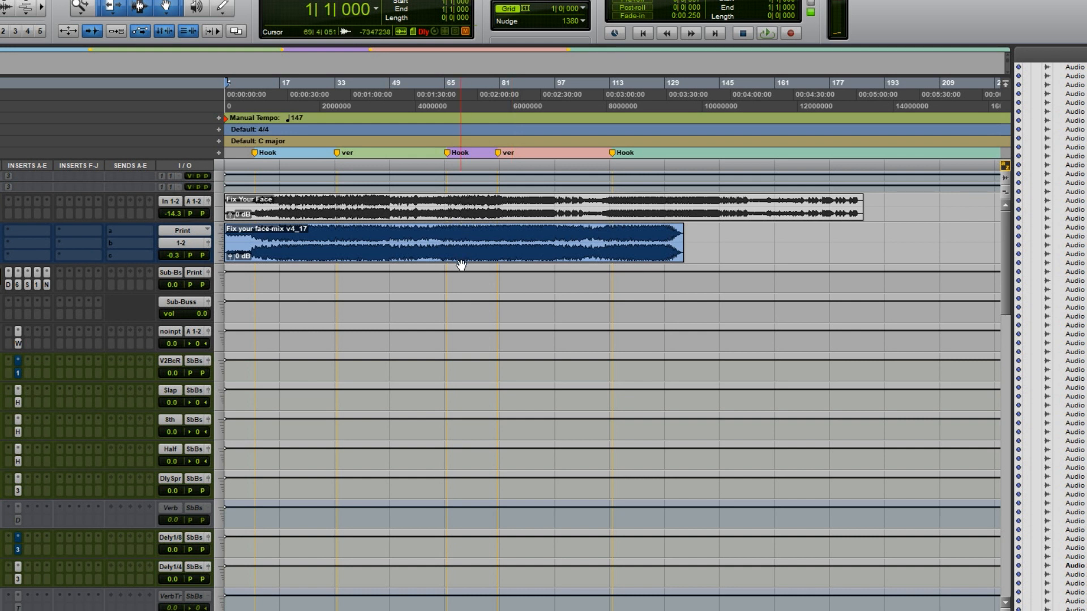
{"action": "scroll", "scroll_direction": "down", "scroll_amount": 3}
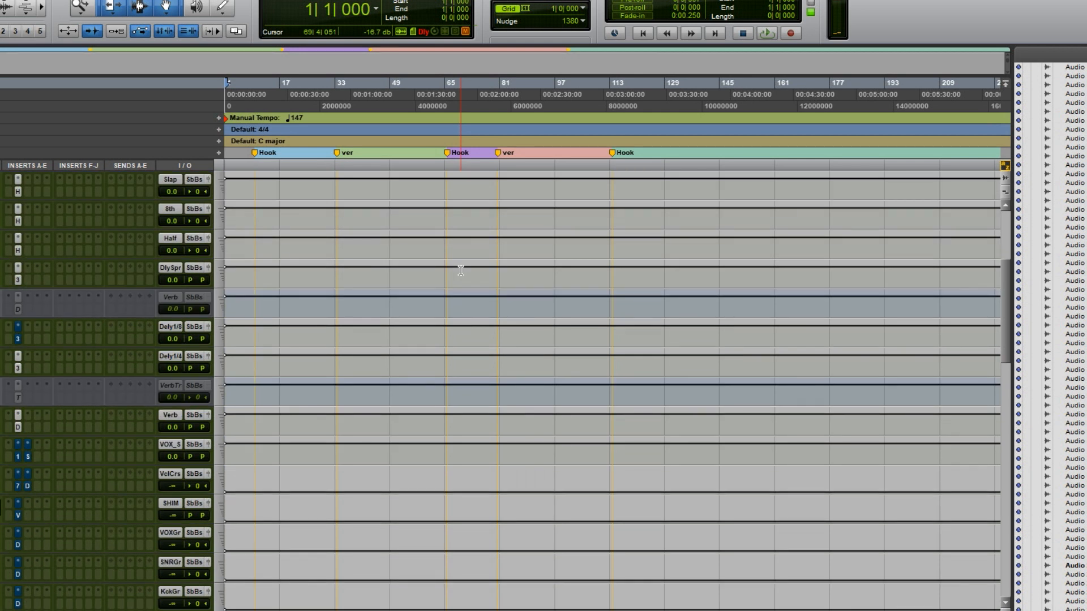
{"action": "scroll", "scroll_direction": "down", "scroll_amount": 3}
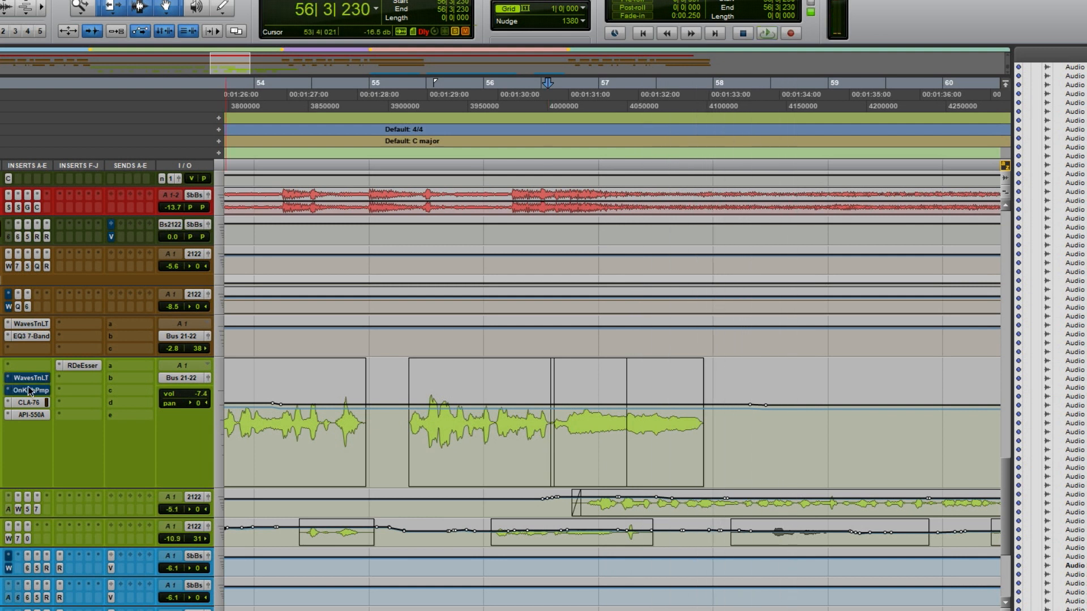
Show the OneKnob Pumper plug-in window from the Audio 3.02 insert and reposition it.
{"action": "left_click", "coordinate": [27, 390]}
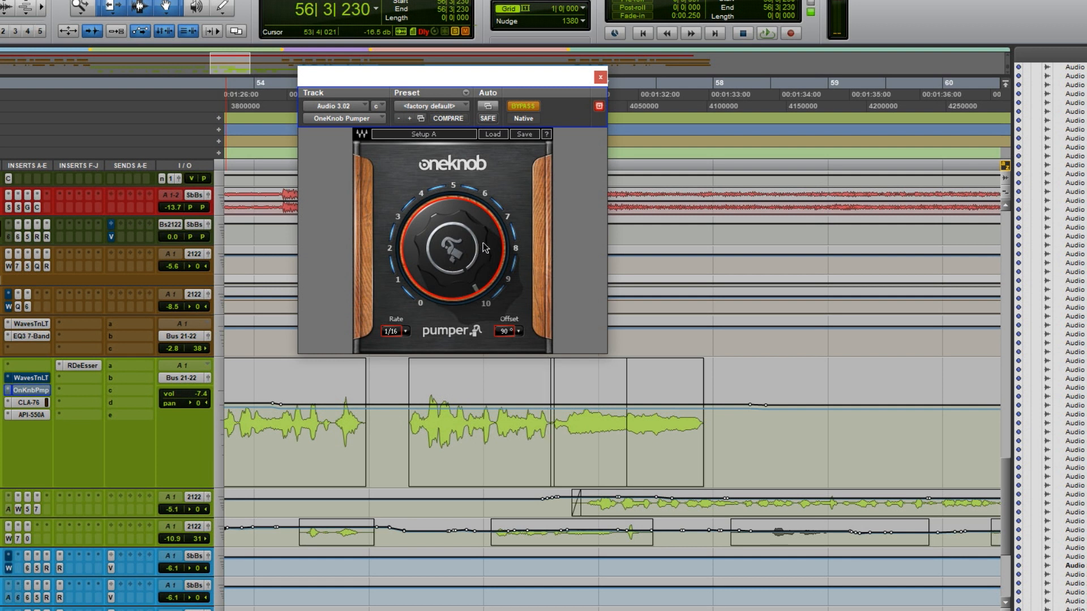
{"action": "left_click_drag", "start_coordinate": [486, 248], "coordinate": [454, 233]}
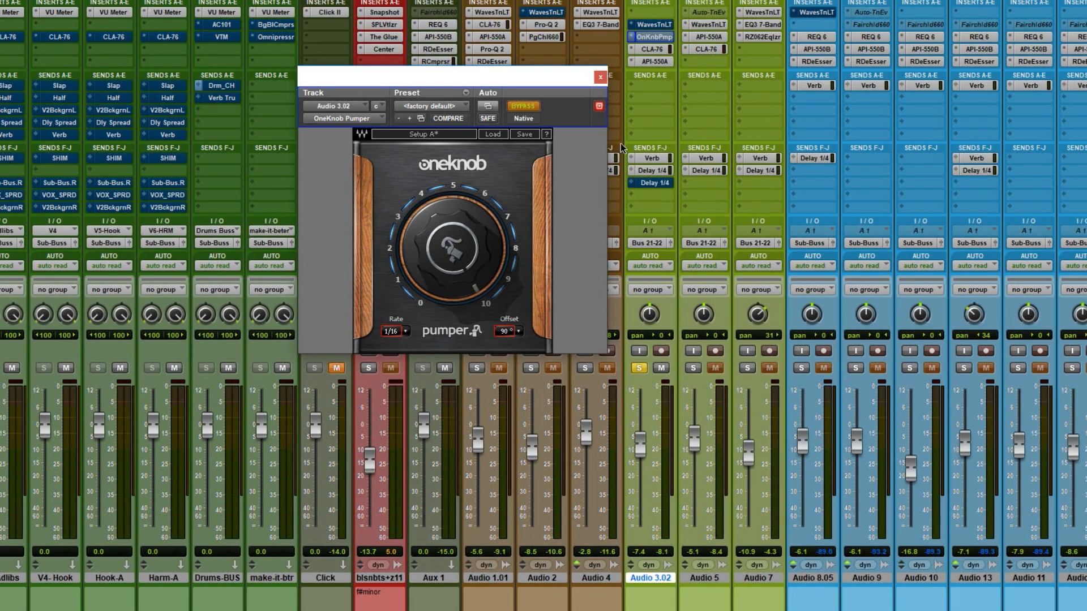
{"action": "mouse_move", "coordinate": [673, 197]}
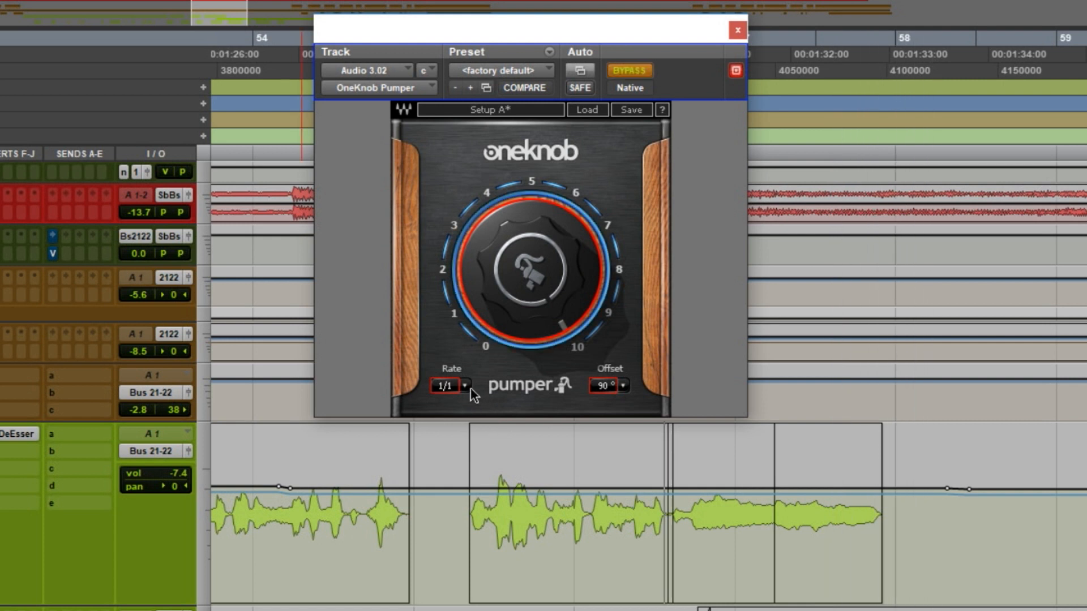
Audition pump rates 1/4, 1/8, 1/12 and 1/32, then settle on 1/16 with the 90° offset kept.
{"action": "left_click", "coordinate": [463, 385]}
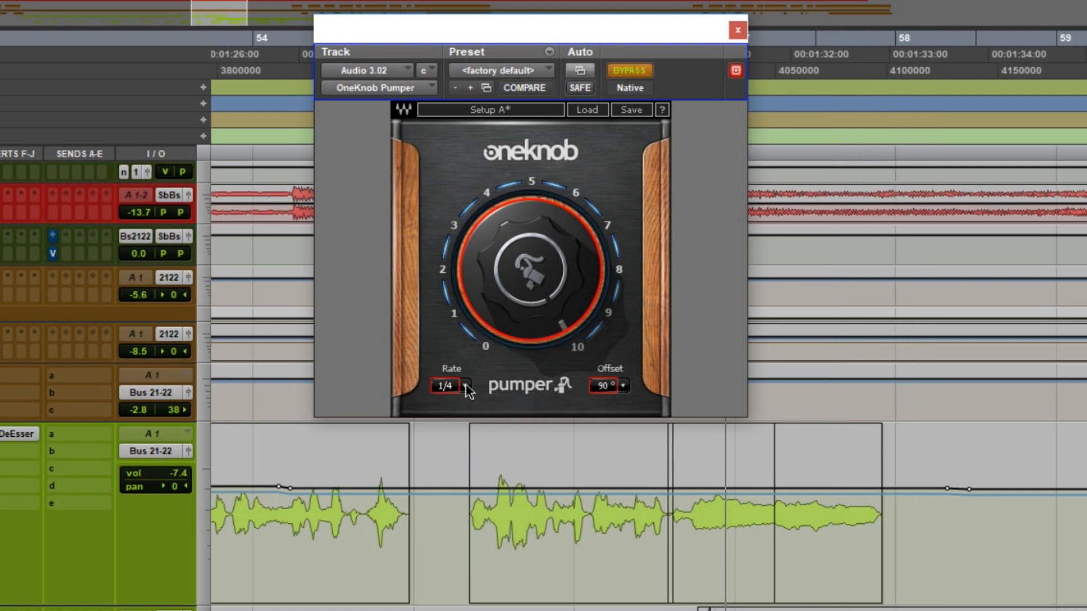
{"action": "left_click", "coordinate": [467, 387]}
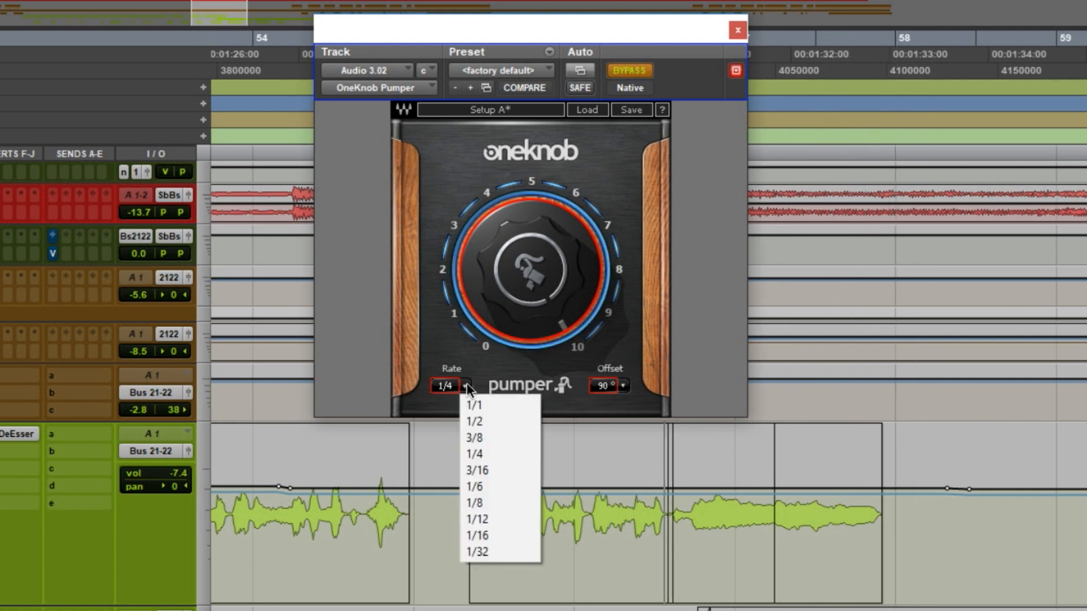
{"action": "left_click", "coordinate": [477, 502]}
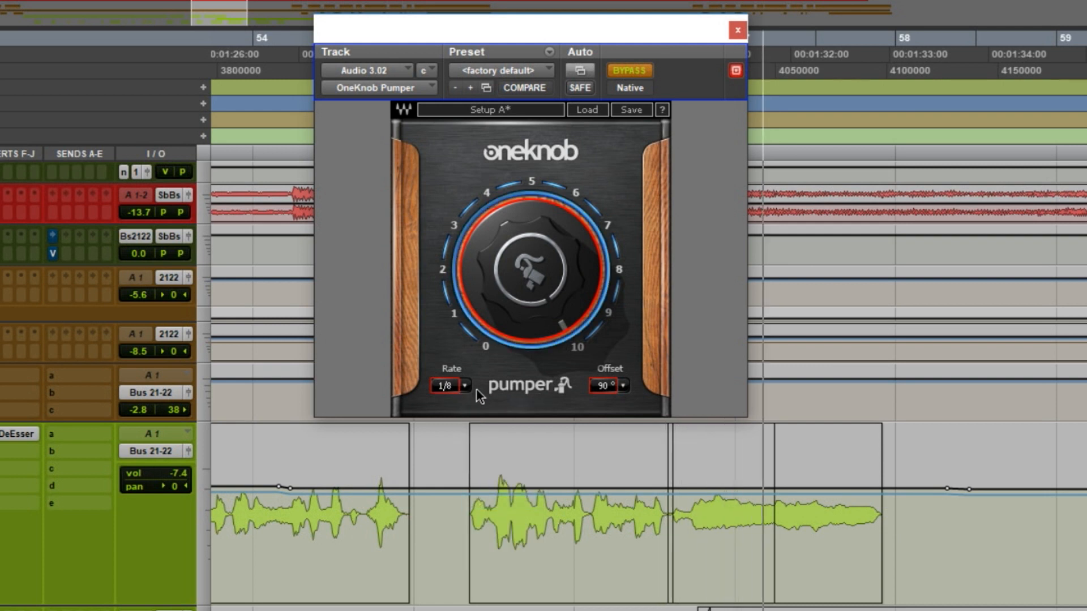
{"action": "left_click", "coordinate": [463, 385]}
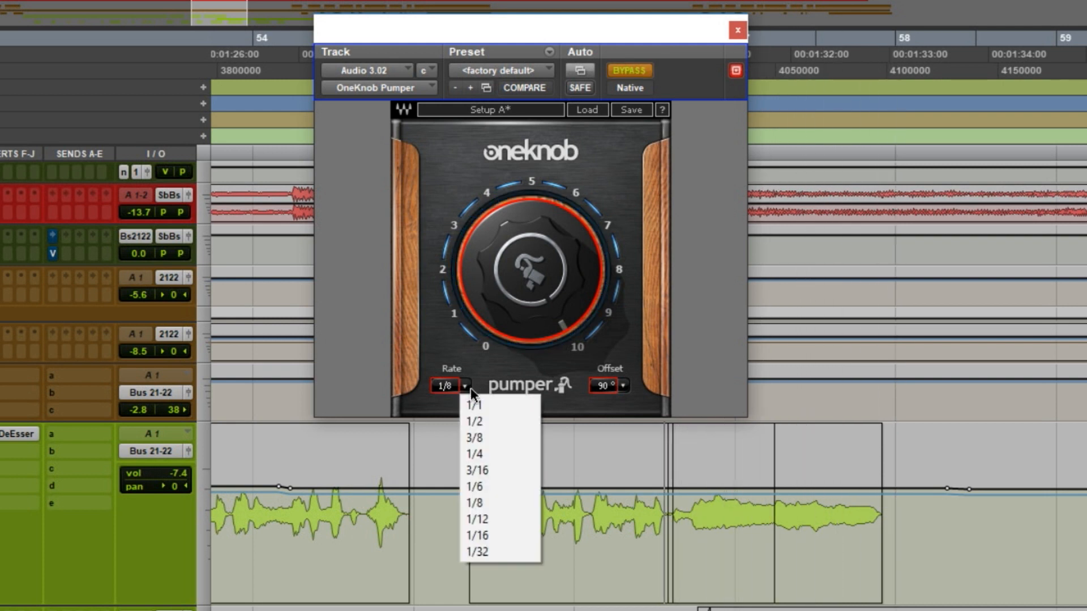
{"action": "left_click", "coordinate": [476, 520]}
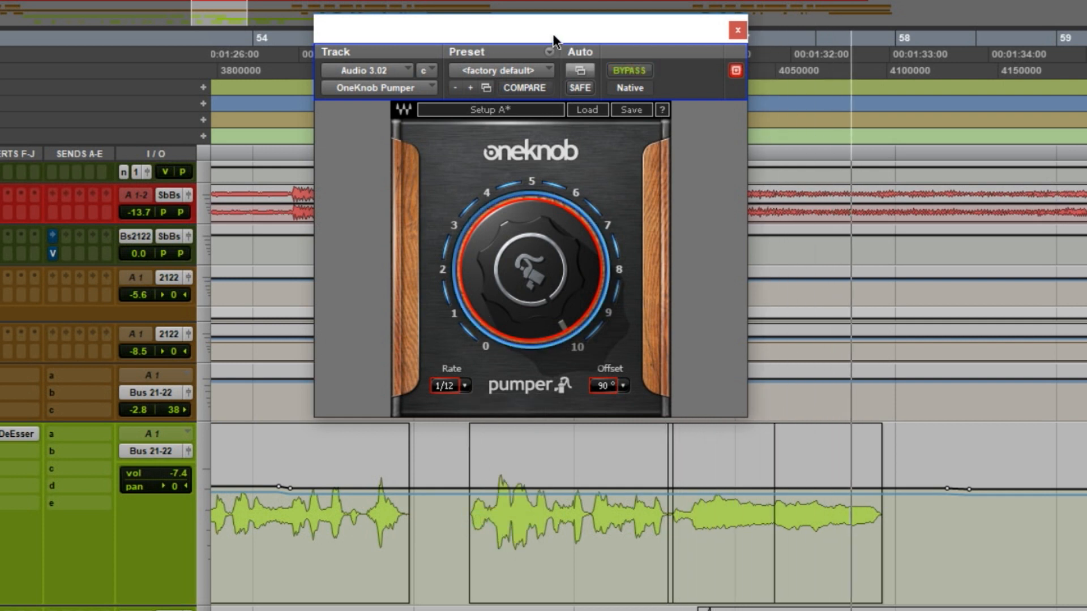
{"action": "left_click", "coordinate": [629, 70]}
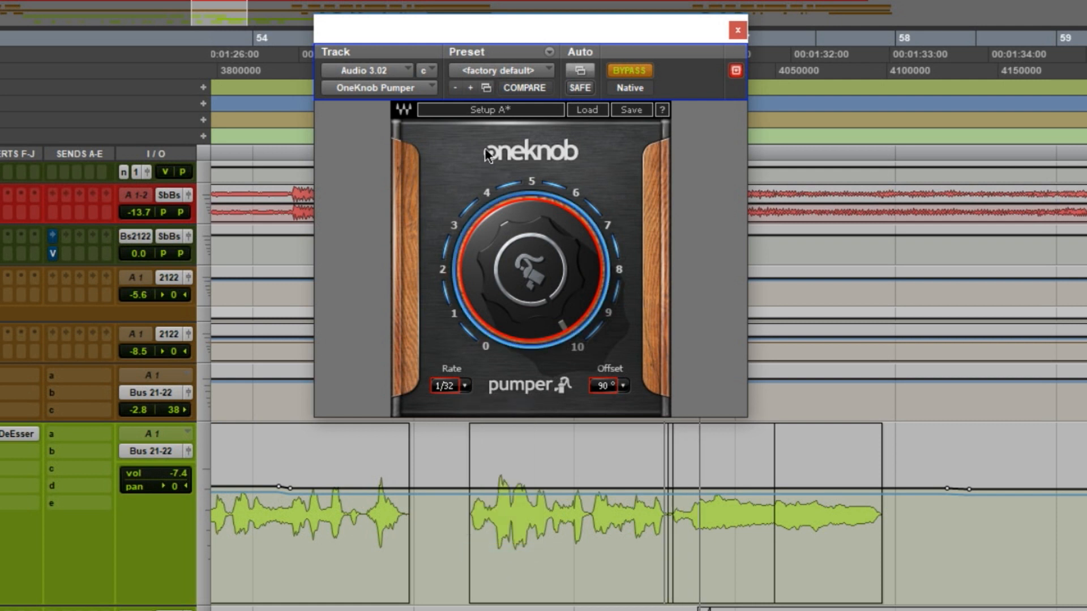
{"action": "mouse_move", "coordinate": [532, 32]}
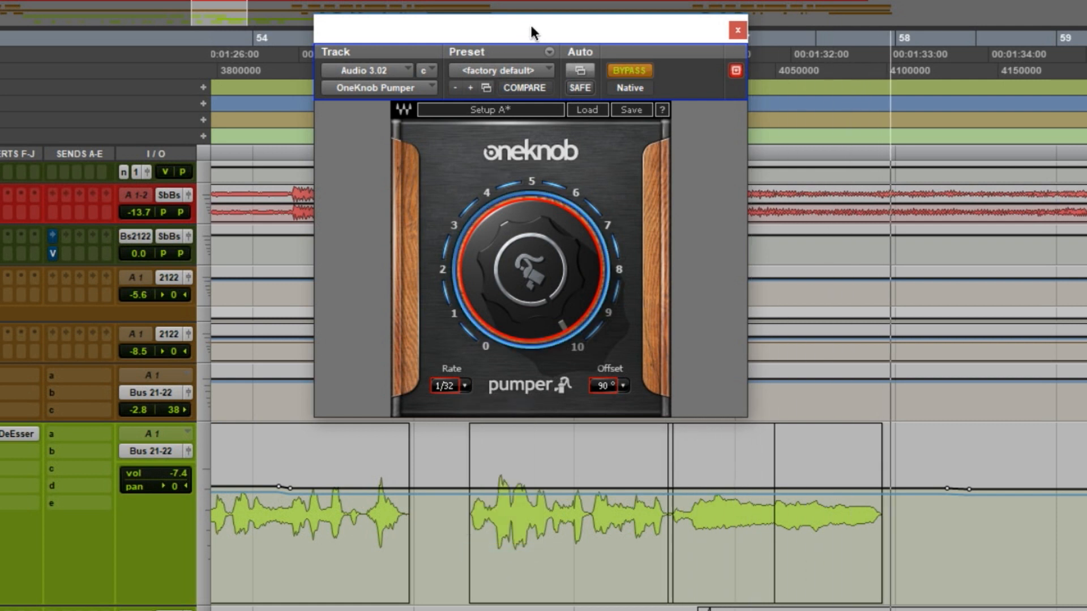
{"action": "left_click", "coordinate": [464, 386]}
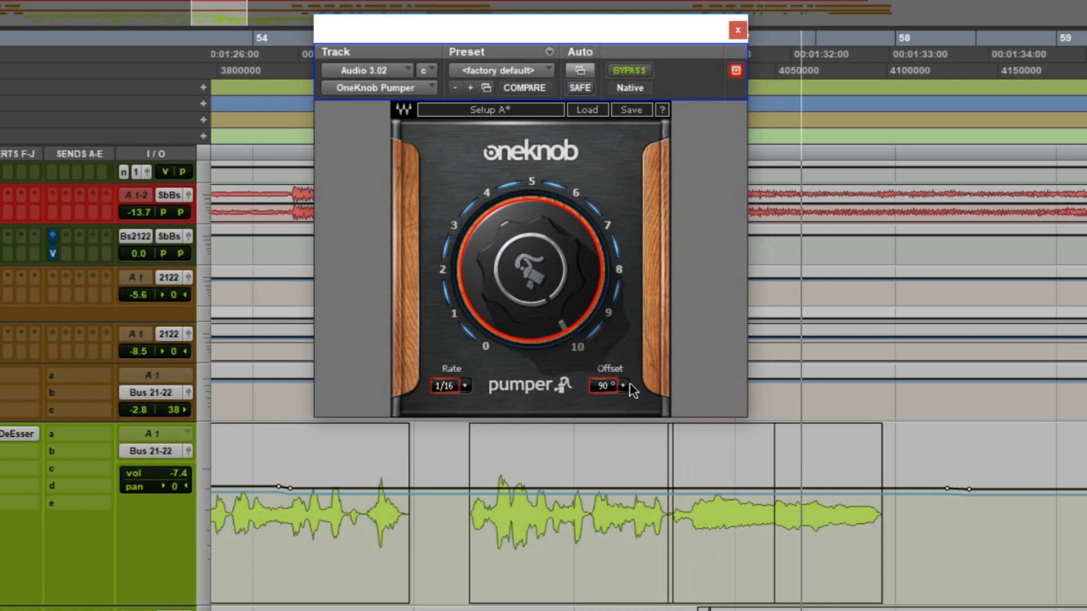
{"action": "left_click", "coordinate": [623, 385]}
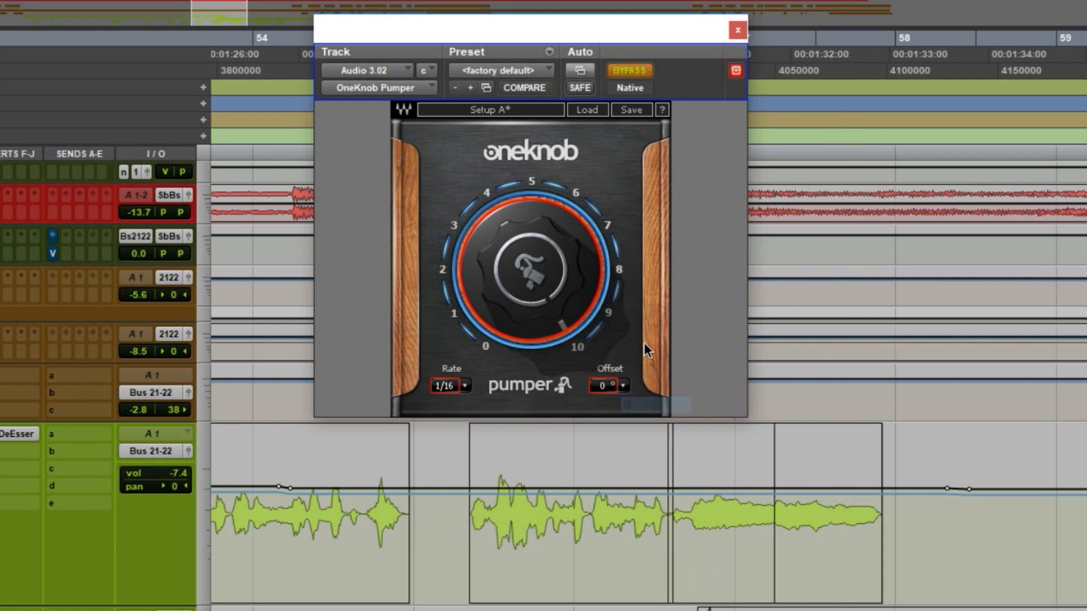
{"action": "left_click", "coordinate": [625, 385]}
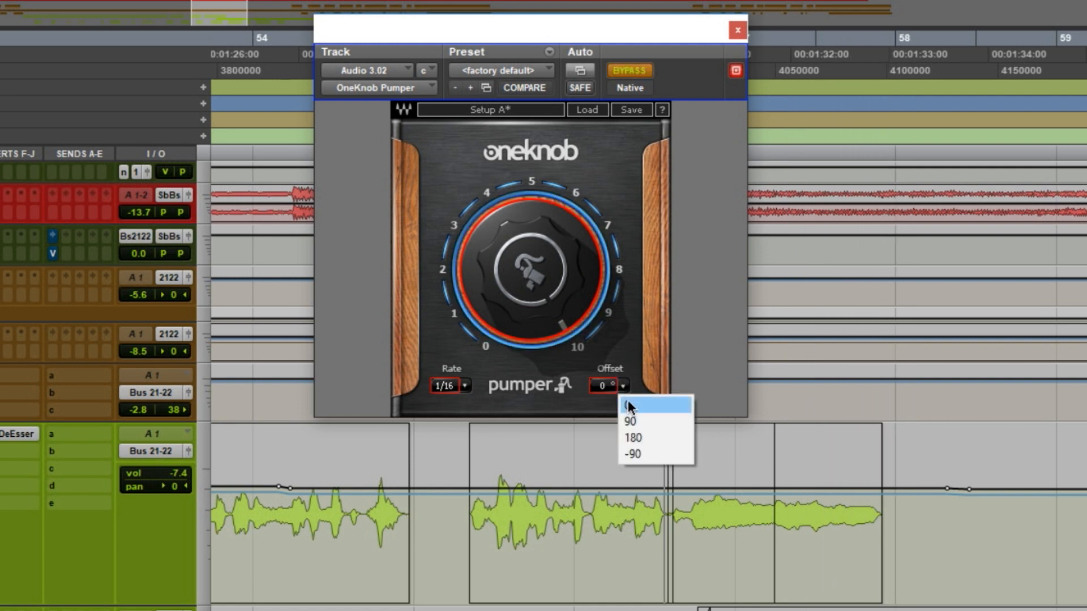
{"action": "left_click", "coordinate": [630, 439]}
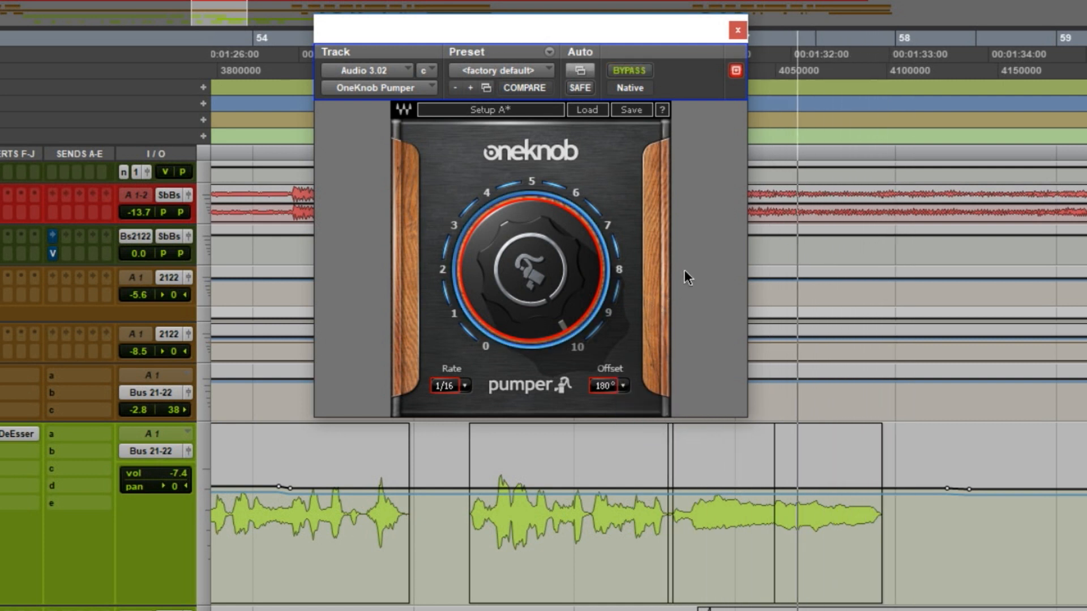
{"action": "left_click", "coordinate": [609, 385]}
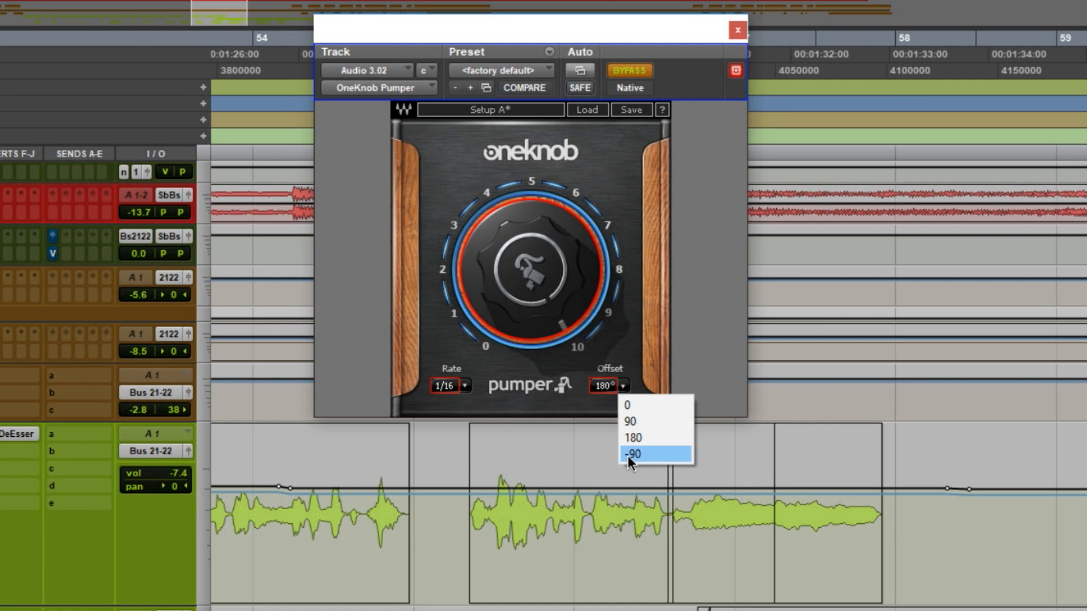
{"action": "left_click", "coordinate": [631, 454]}
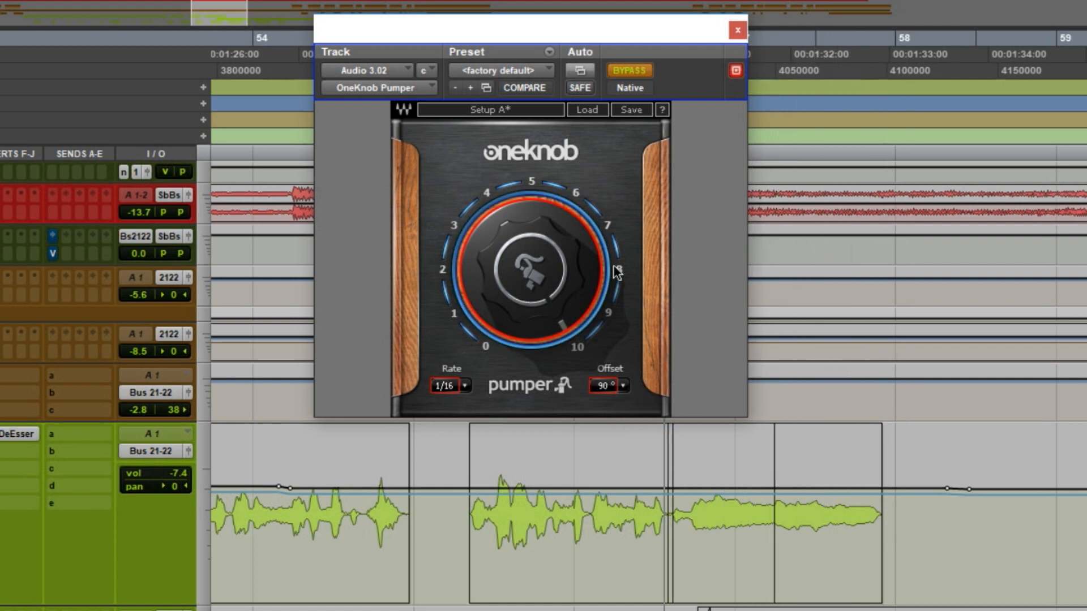
{"action": "left_click", "coordinate": [628, 71]}
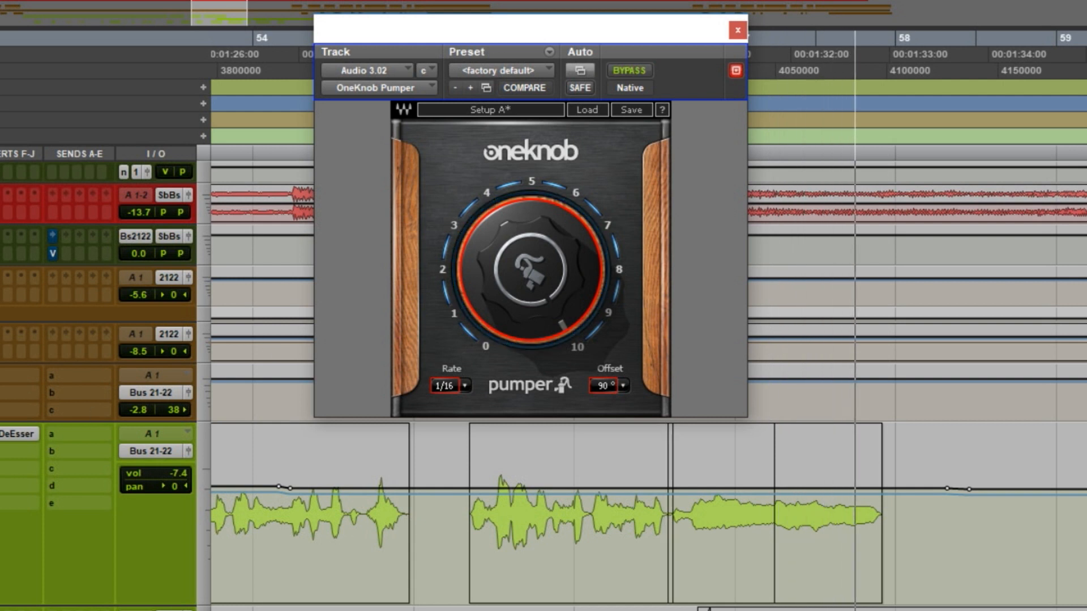
{"action": "left_click", "coordinate": [628, 70]}
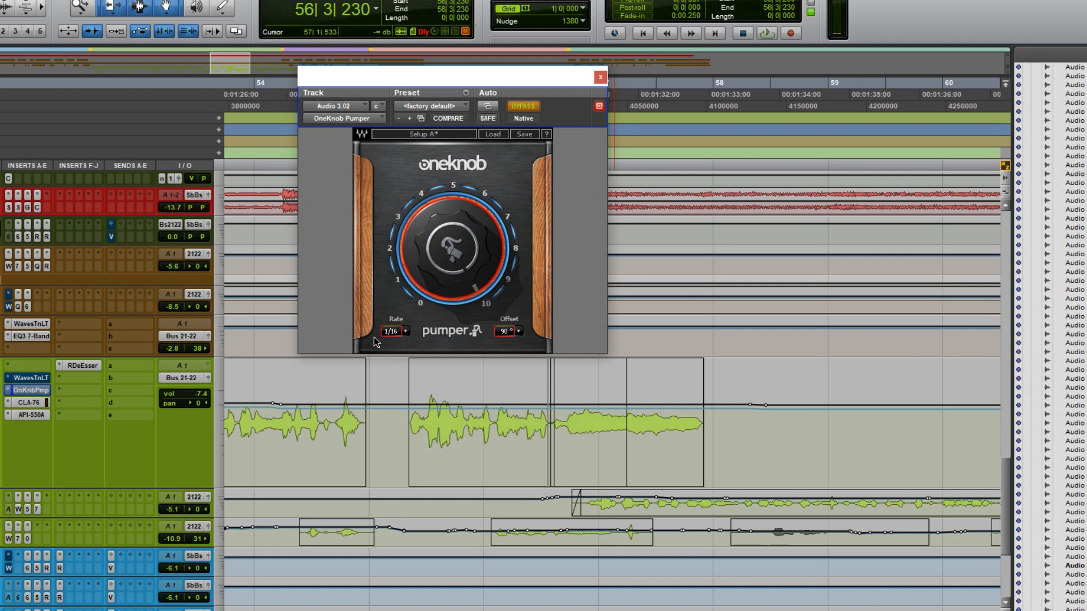
{"action": "mouse_move", "coordinate": [554, 359]}
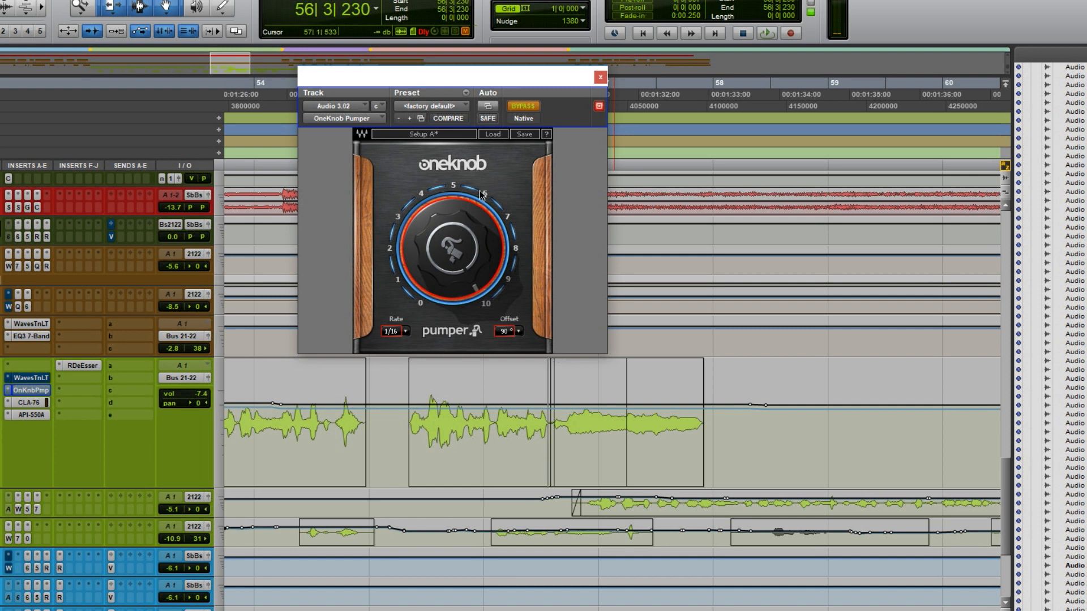
{"action": "left_click", "coordinate": [598, 76]}
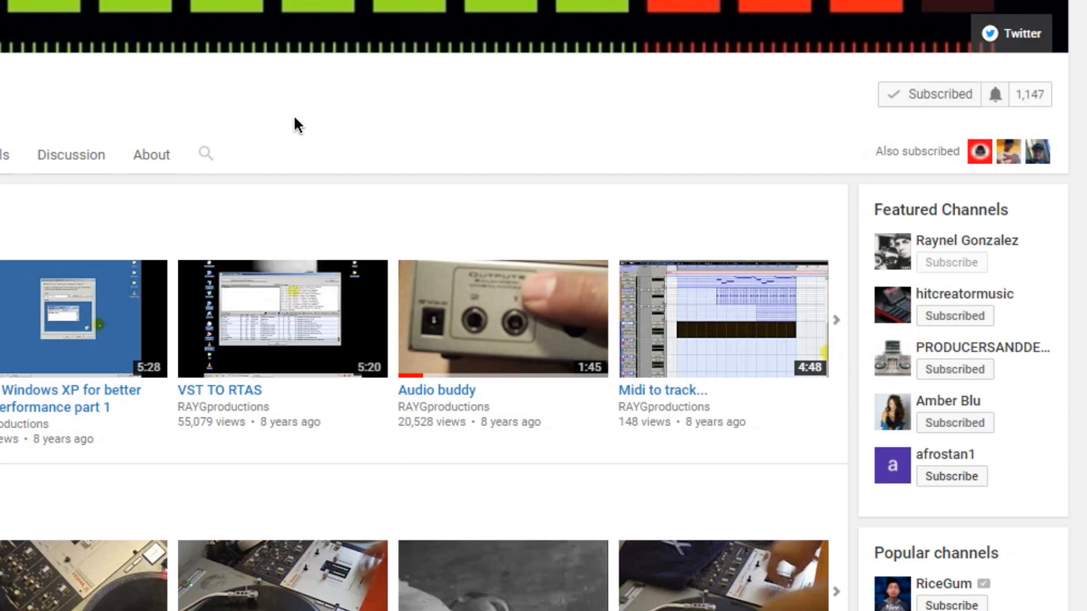
{"action": "mouse_move", "coordinate": [994, 95]}
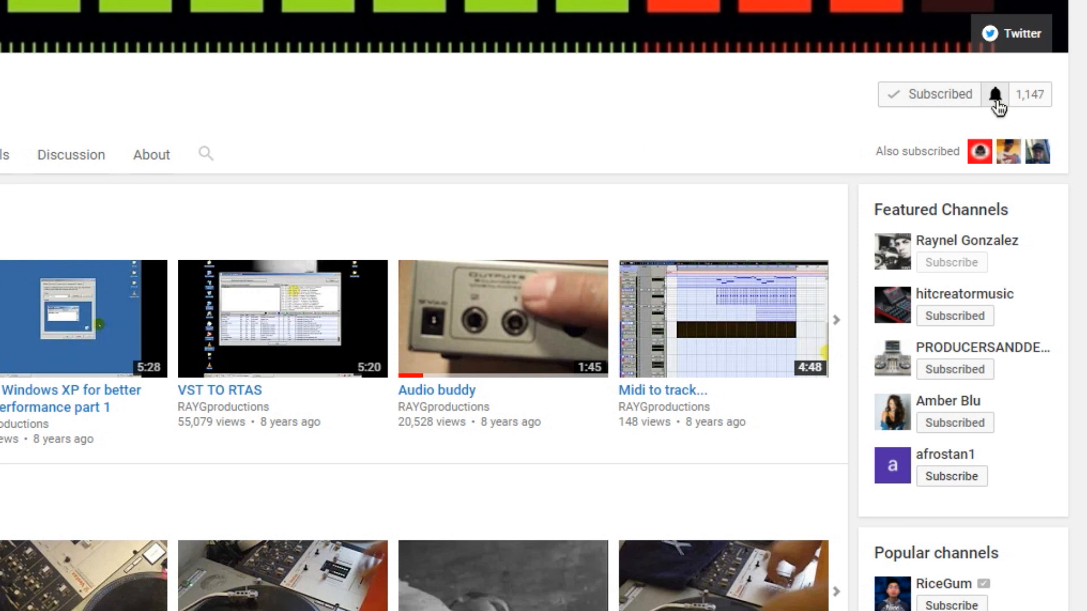
Choose 'Send me all notifications for this channel' via the bell and save the preference.
{"action": "left_click", "coordinate": [998, 94]}
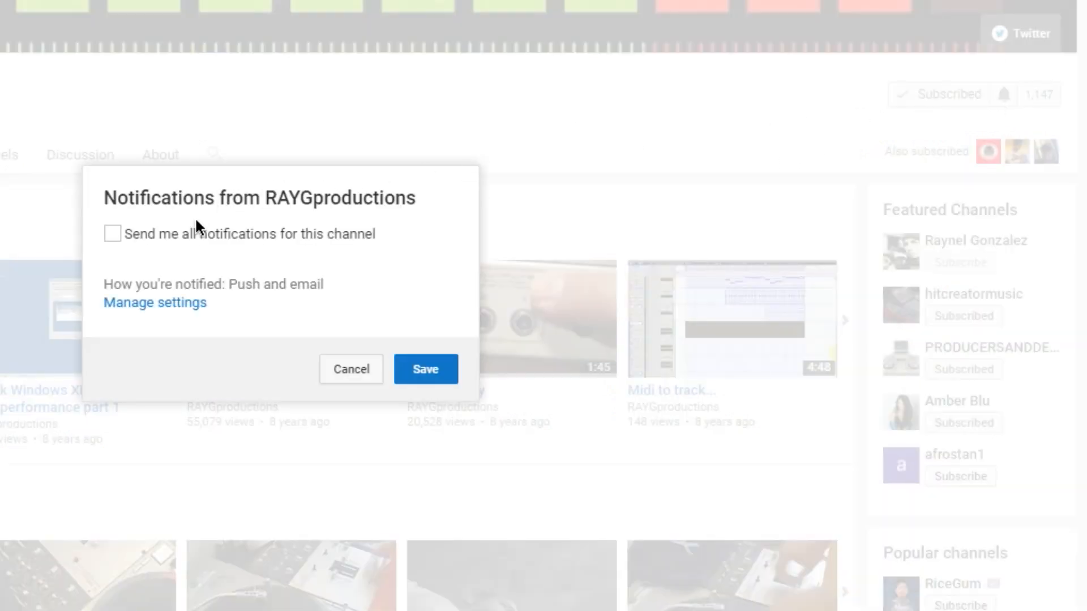
{"action": "left_click", "coordinate": [112, 234]}
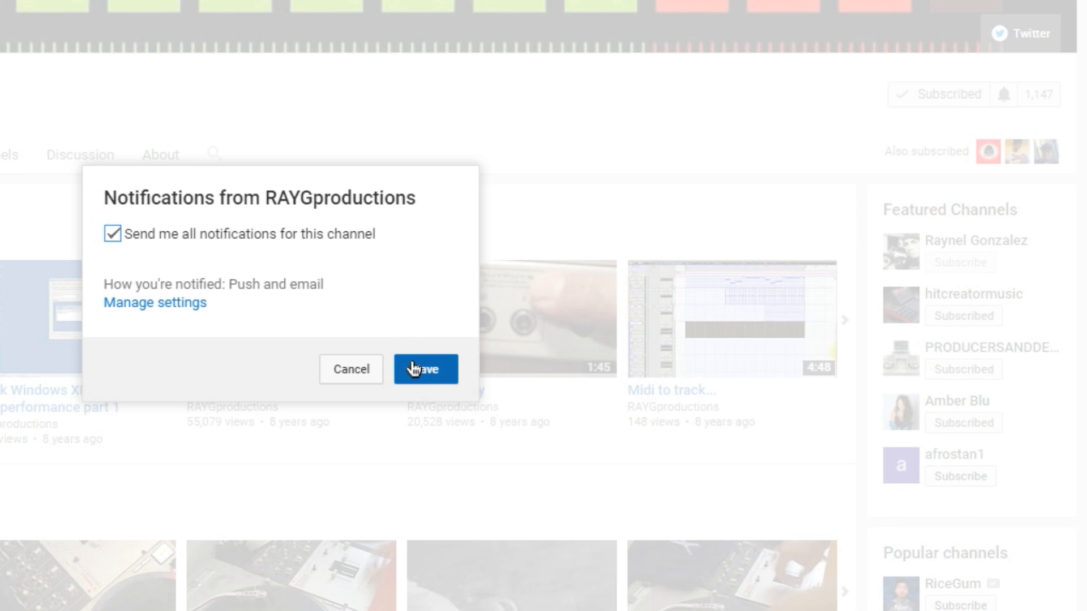
{"action": "left_click", "coordinate": [424, 369]}
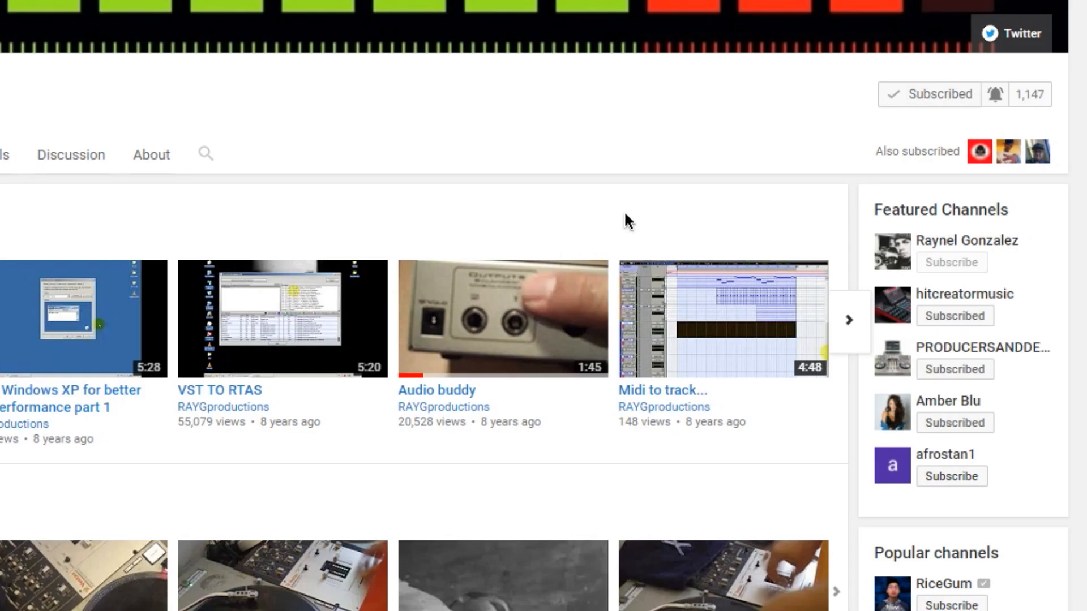